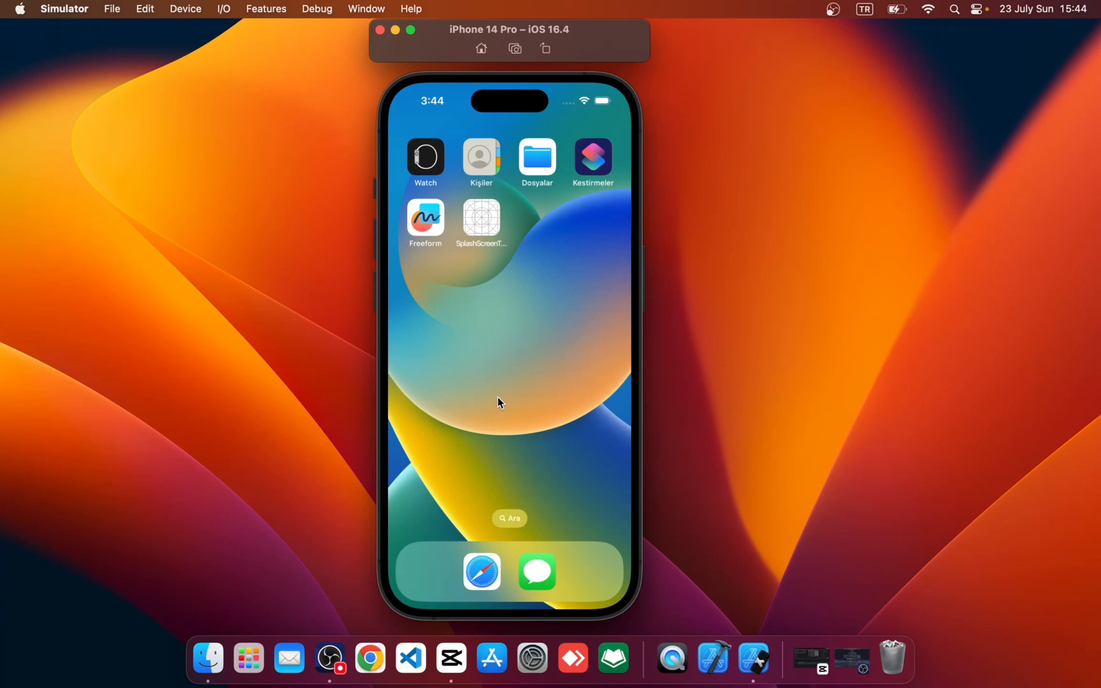
mouse_move(504, 391)
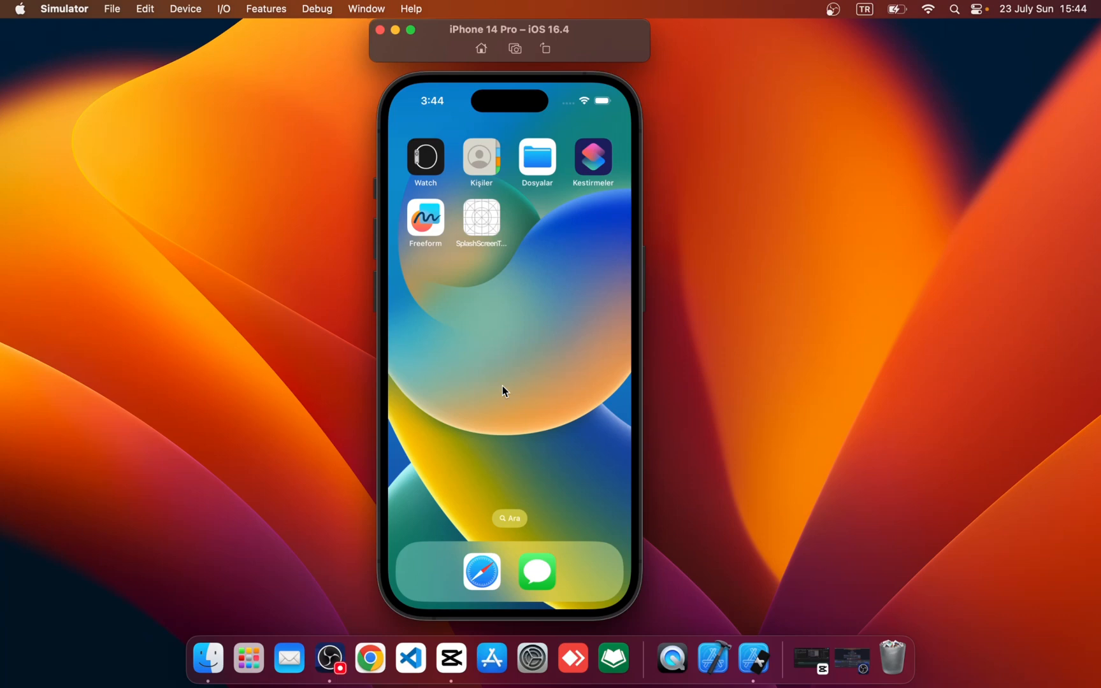
mouse_move(482, 226)
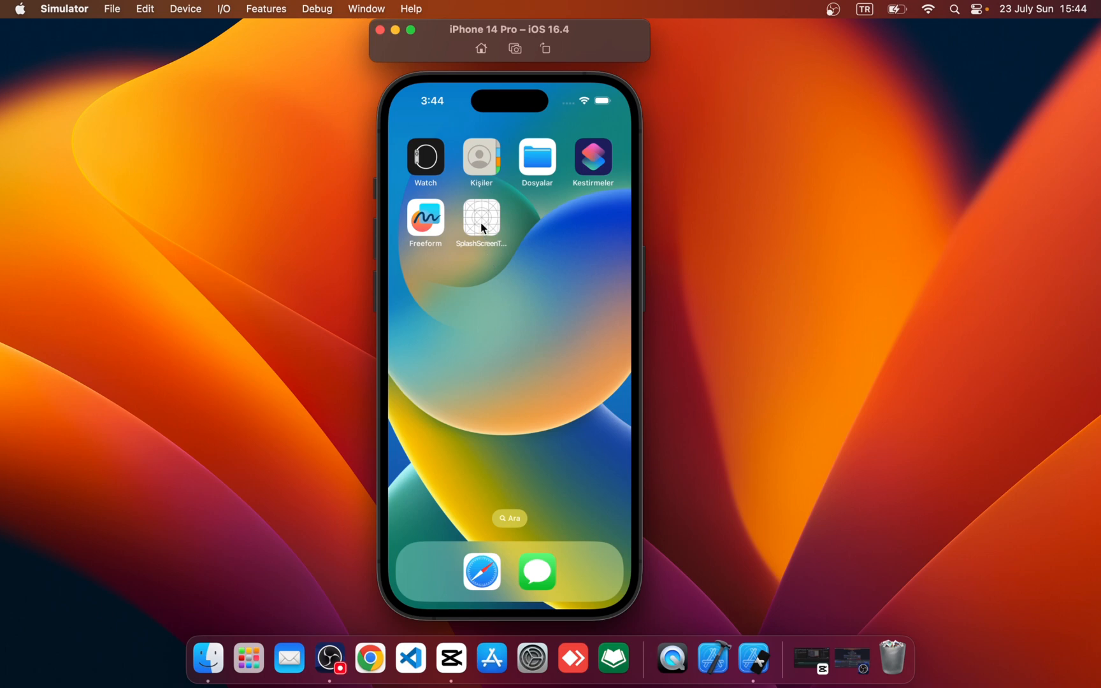
- Launch the SplashScreenTutorial app in the simulator and let the splash fade to 'Hi There!'
click(481, 217)
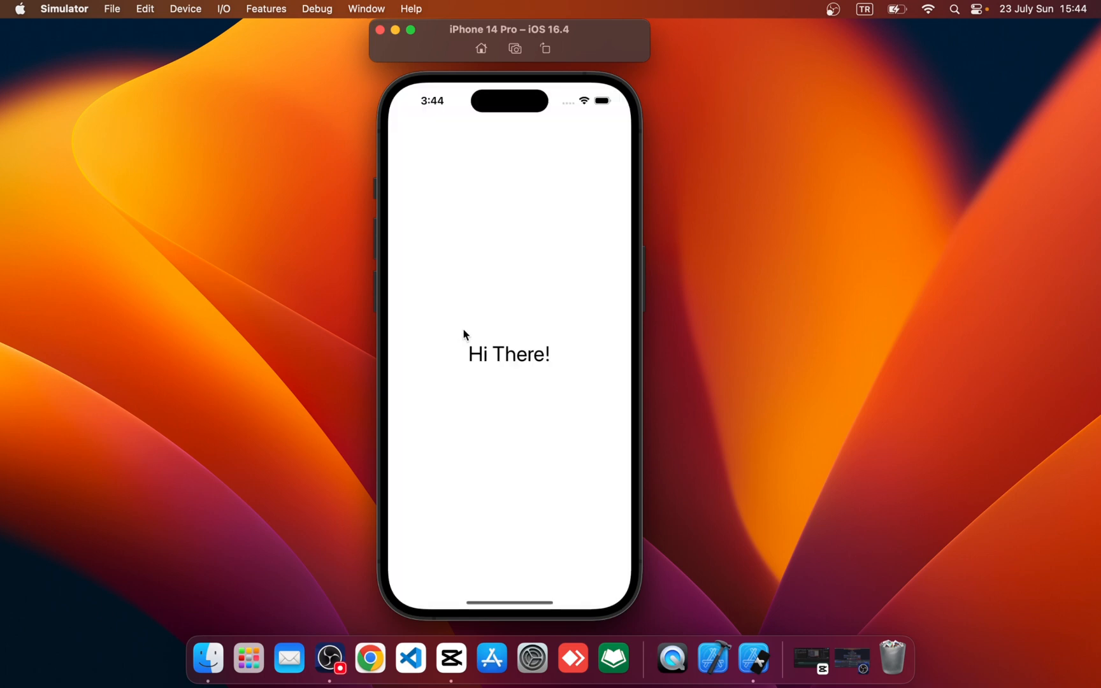
mouse_move(489, 421)
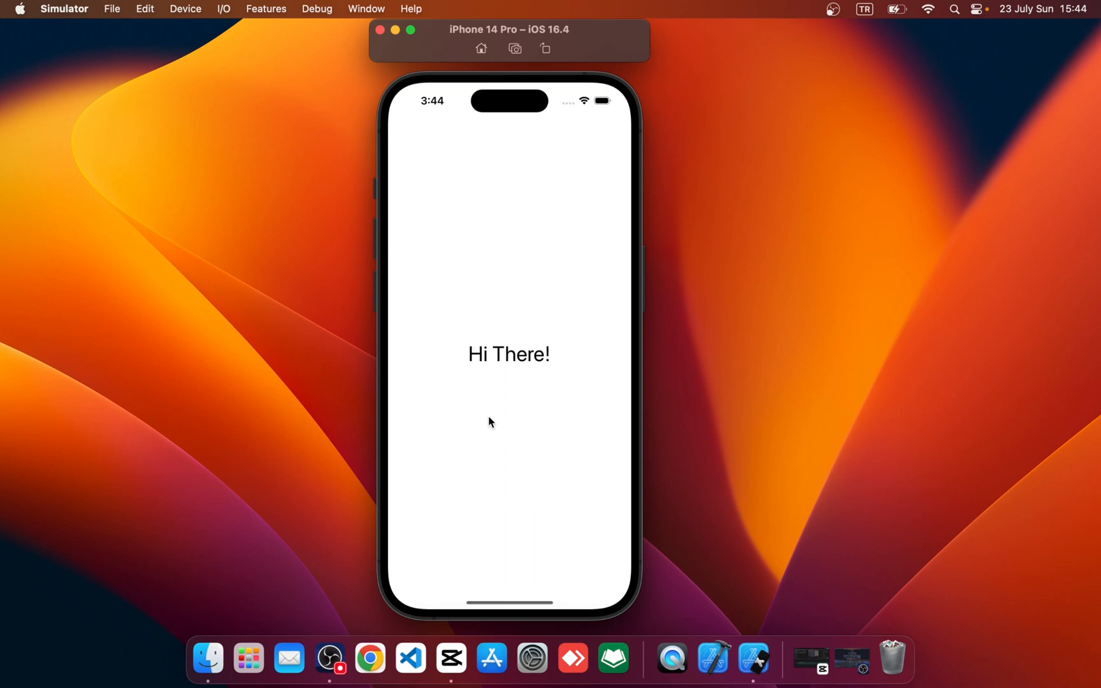
mouse_move(516, 409)
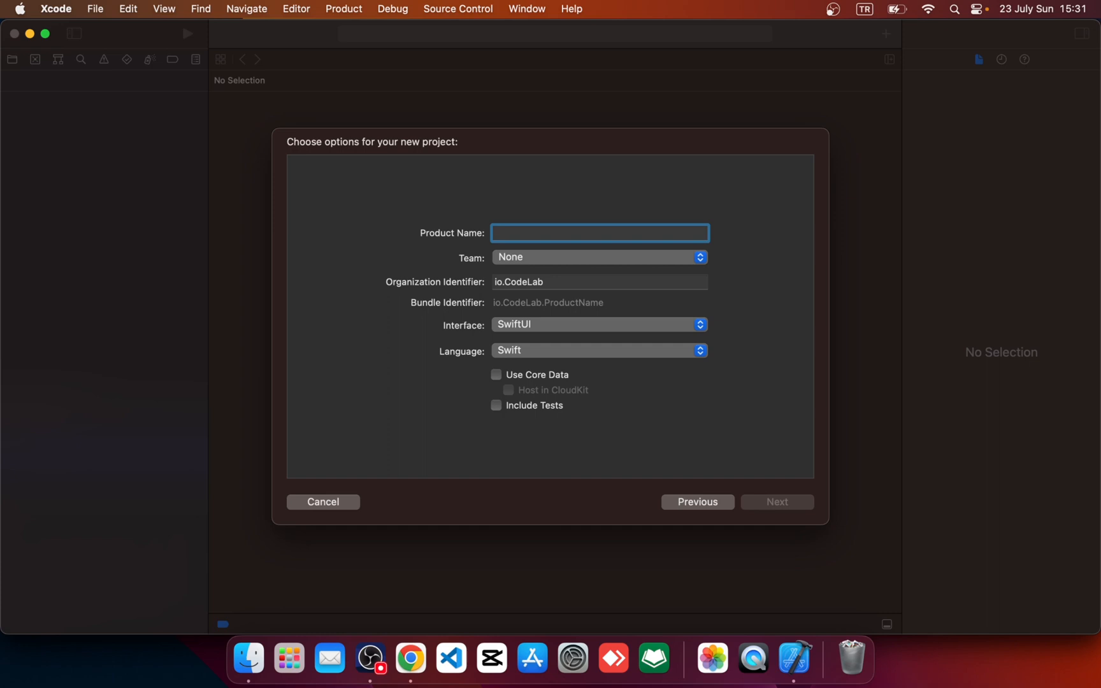
- Create a SwiftUI project named SplashScreenTutorial and save it in the SwiftUI folder
text(SplashS)
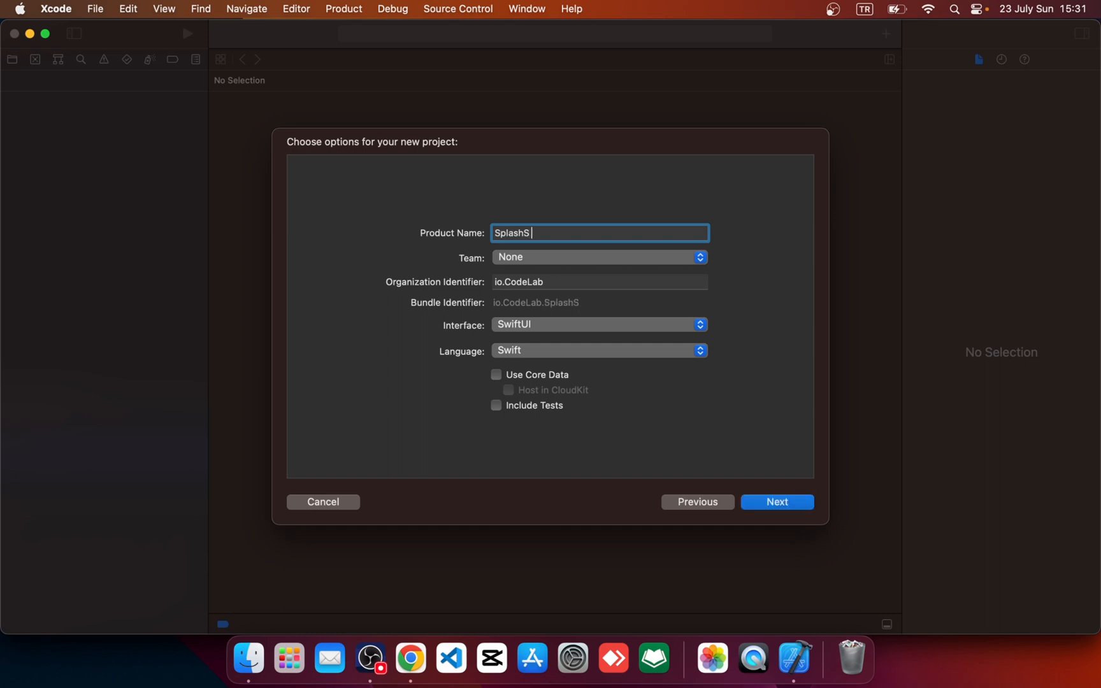
click(777, 501)
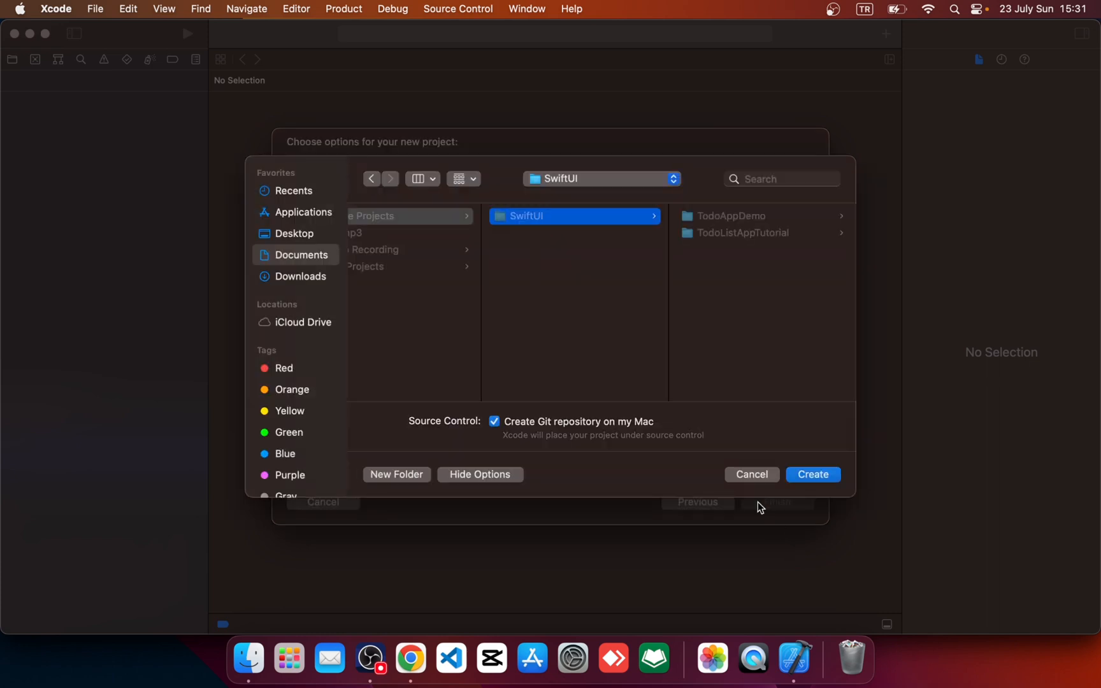
click(812, 474)
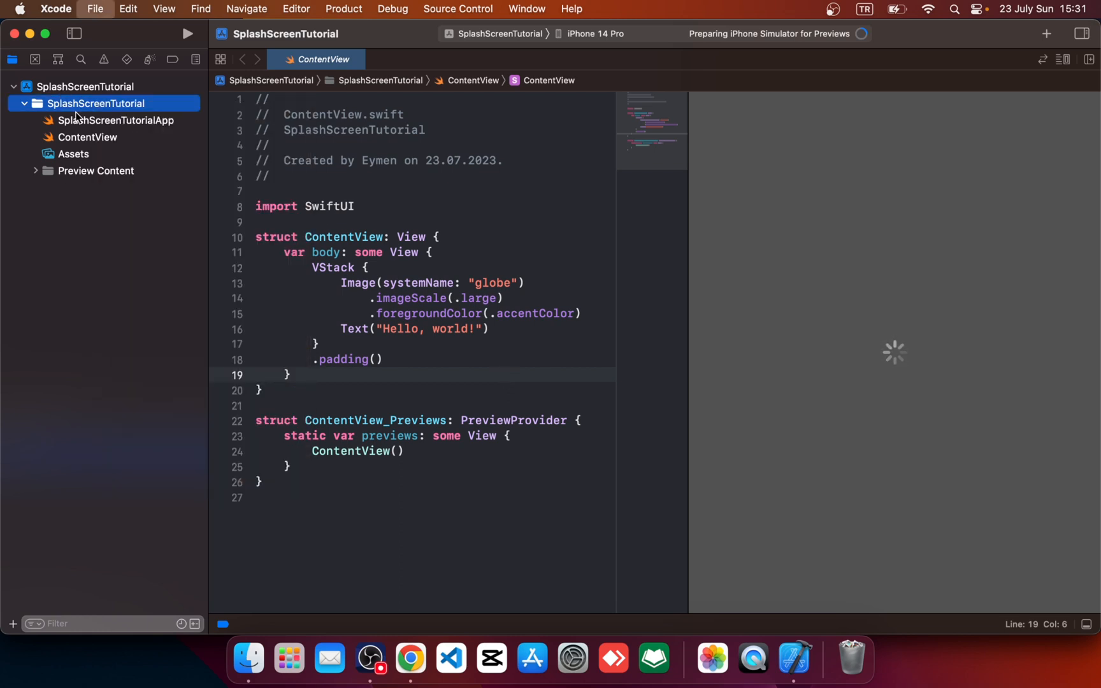
- Add a new SwiftUI View file named SplashScreenView to the project
click(95, 9)
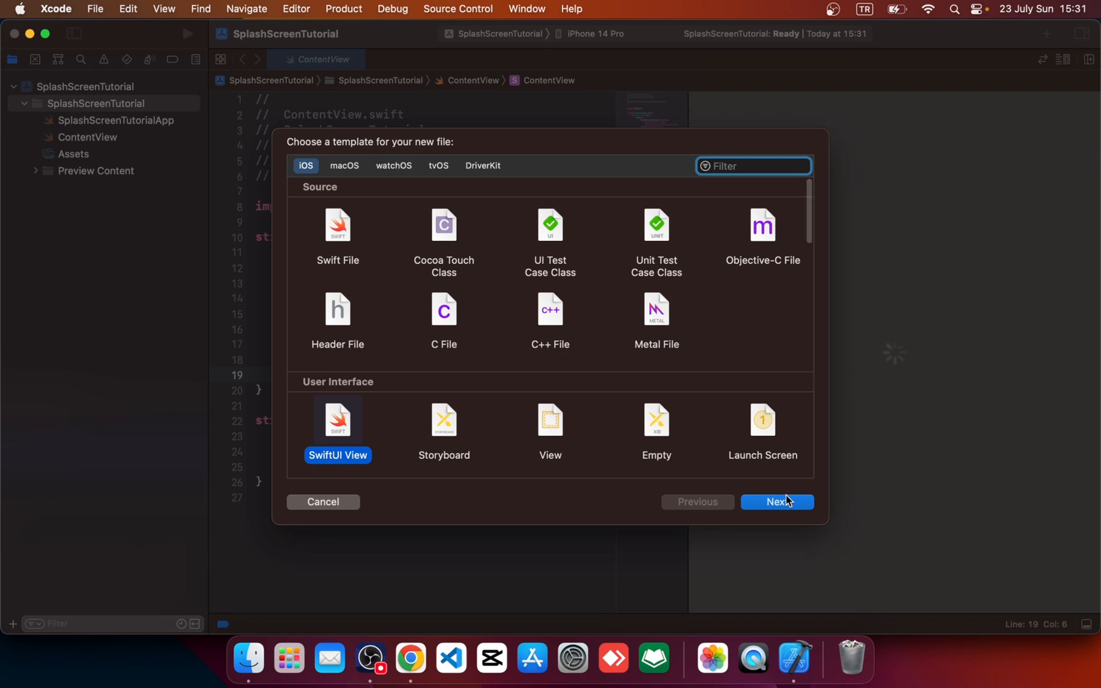
click(777, 501)
text(SplashScreenV)
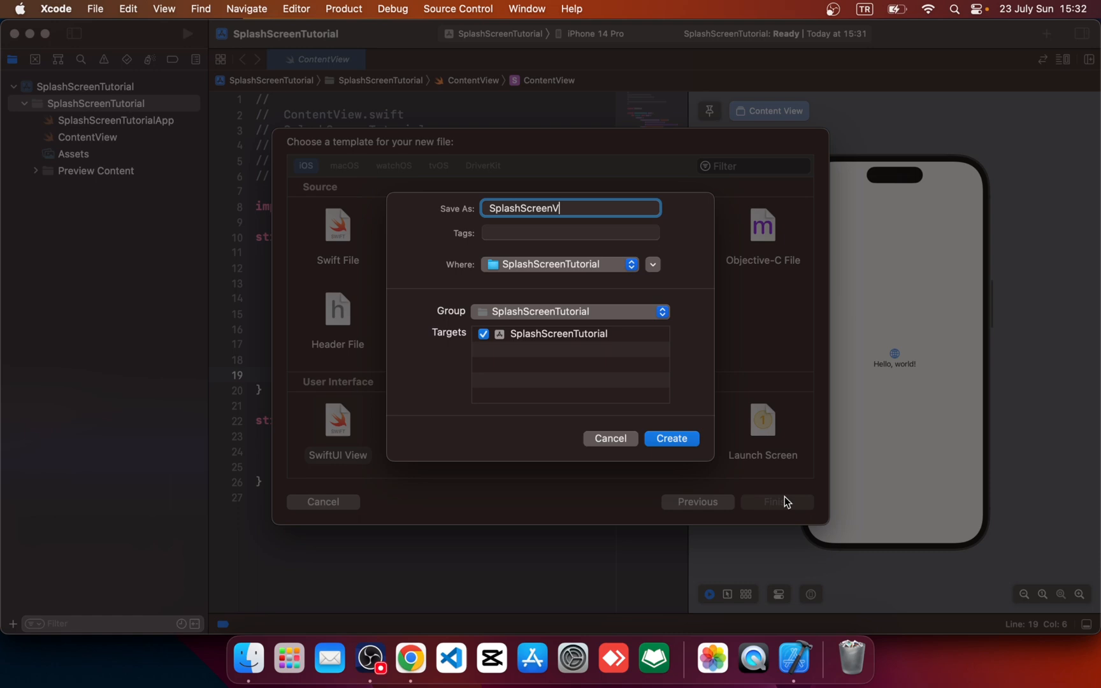
click(670, 439)
text(.)
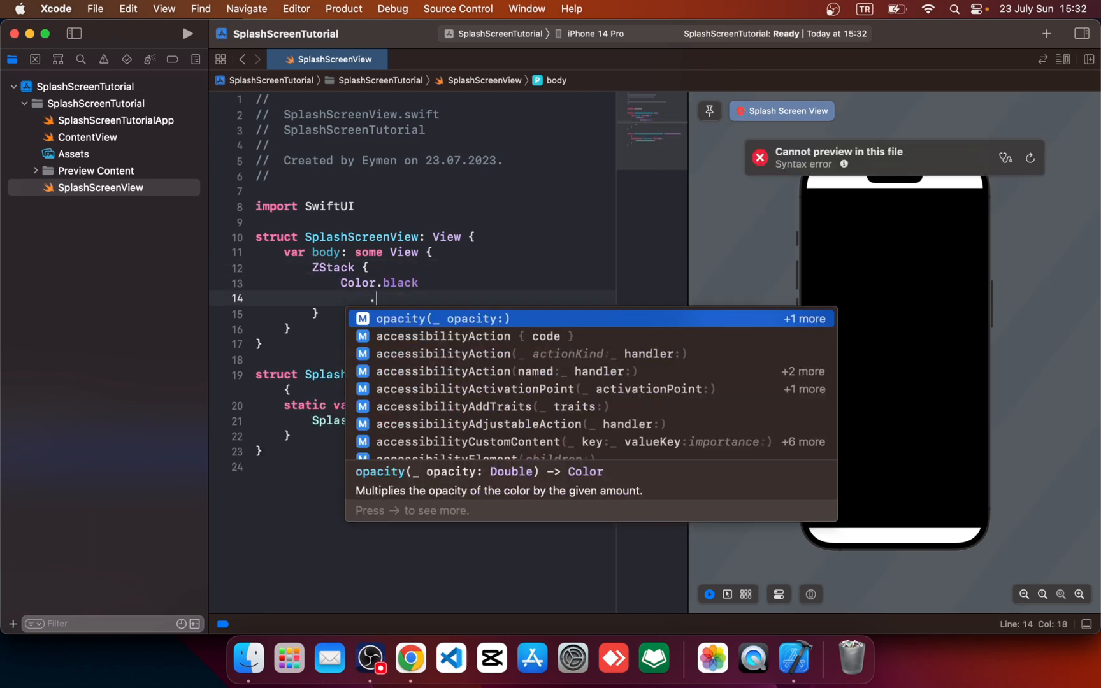
- Fill SplashScreenView with edge-to-edge Color.black and a white title-font 'Welcome!' Text
text(edgesIgnoringSafeArea(.)
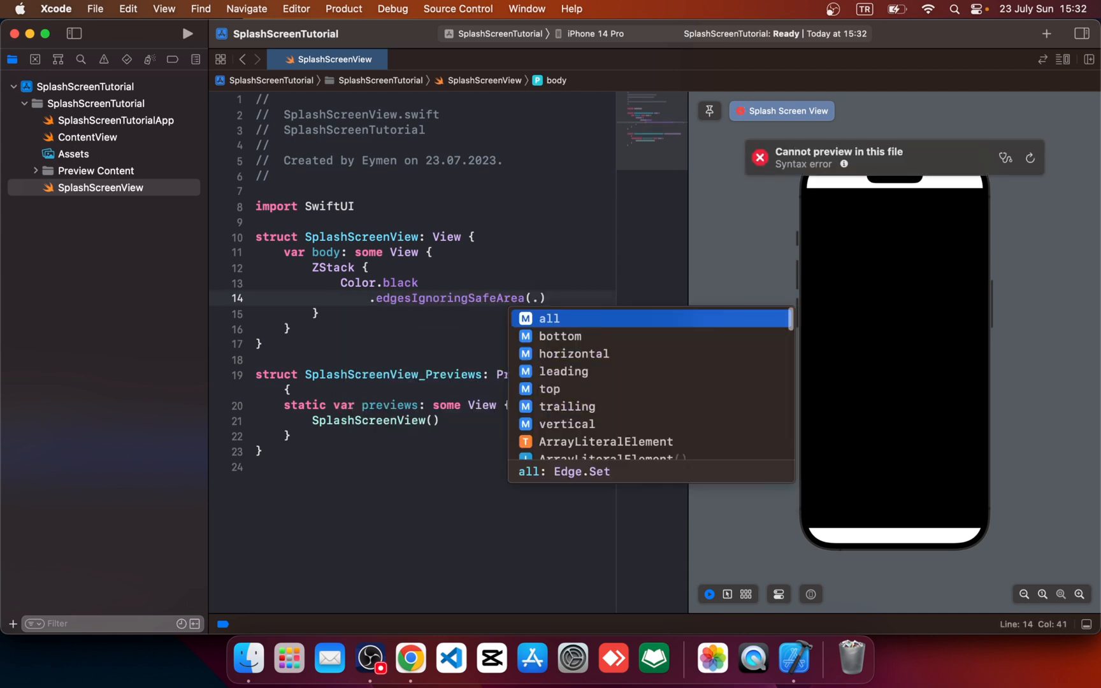
click(549, 317)
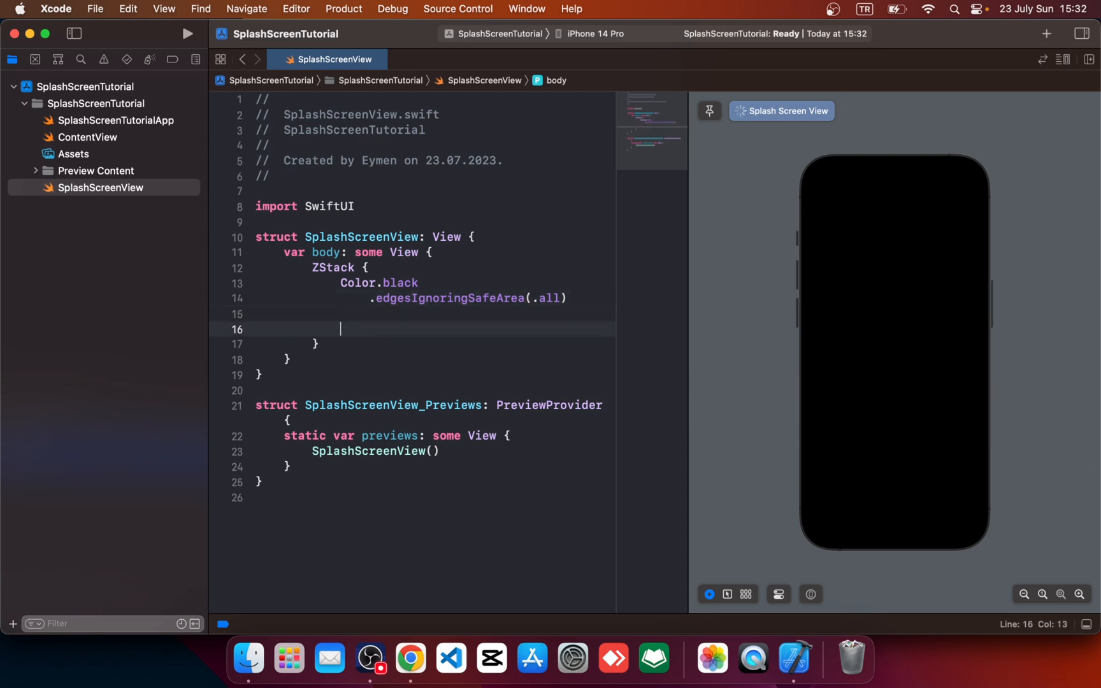
text(Text(")
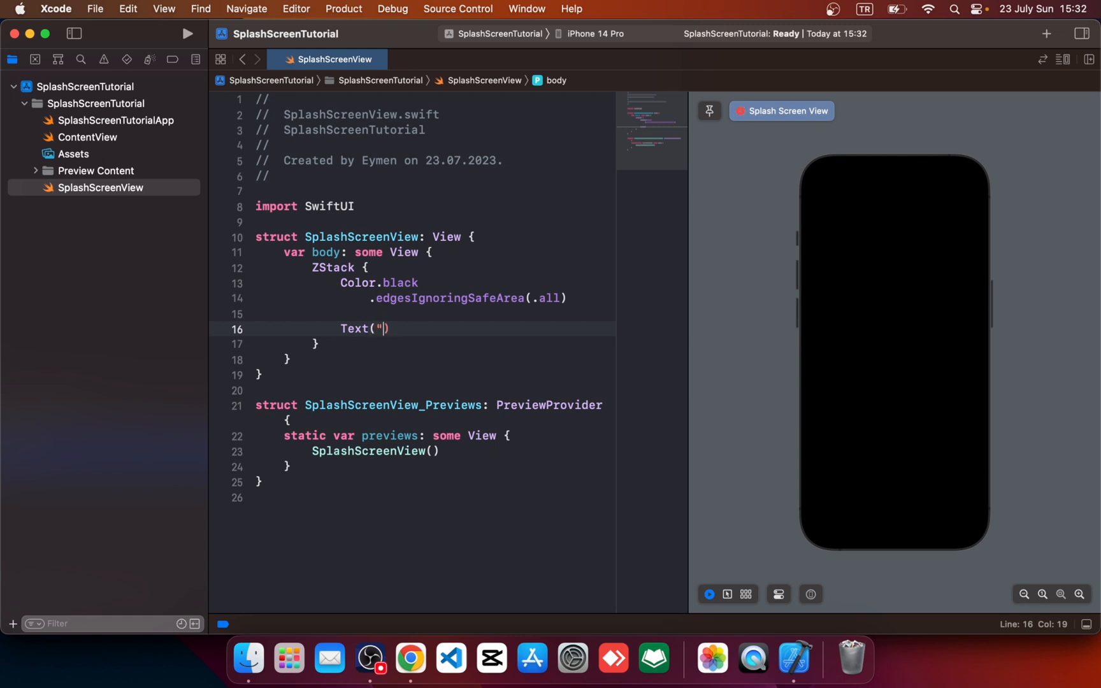
text(Welcome)
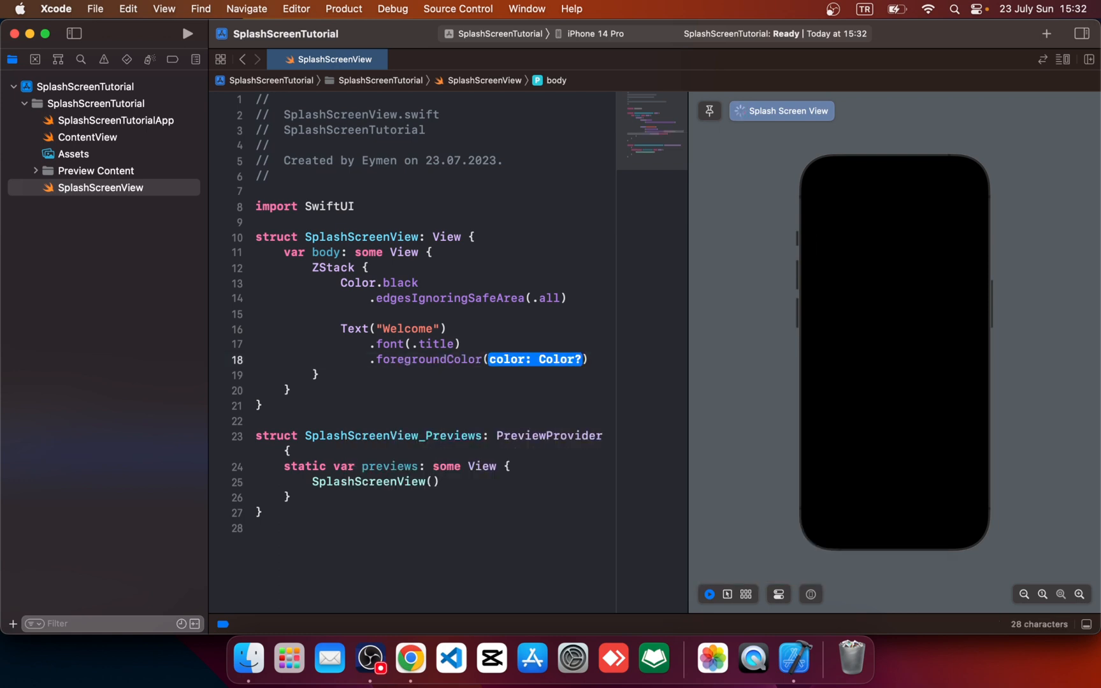
text(.white)
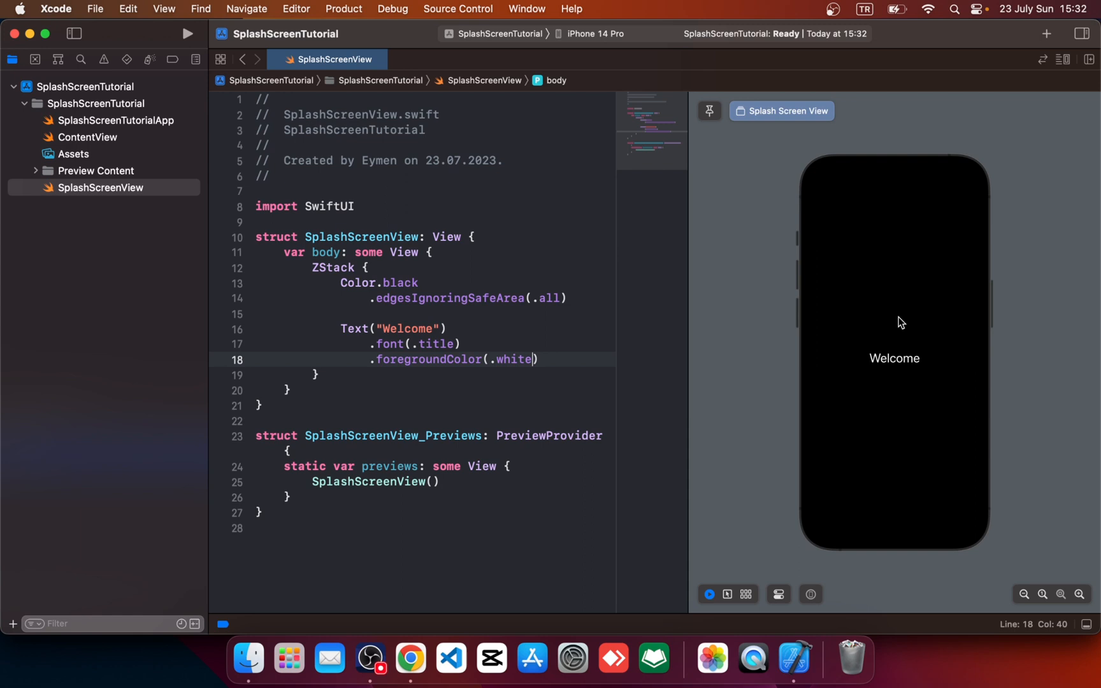
text(!)
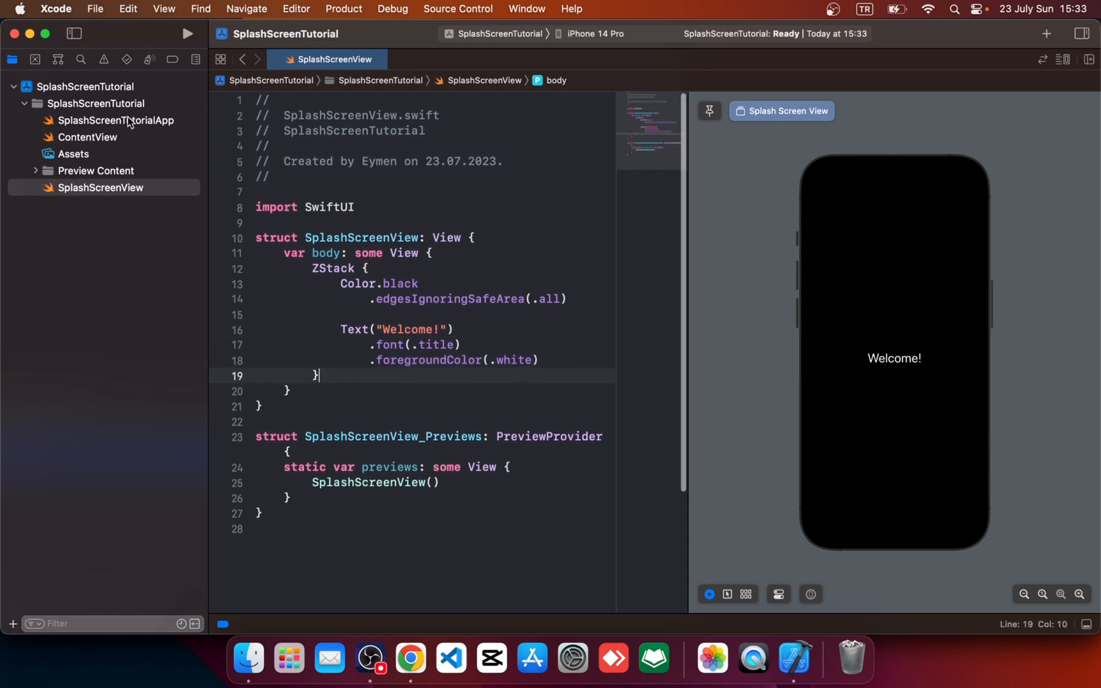
- In ContentView's ZStack, write an if showSplash / else conditional block
click(89, 137)
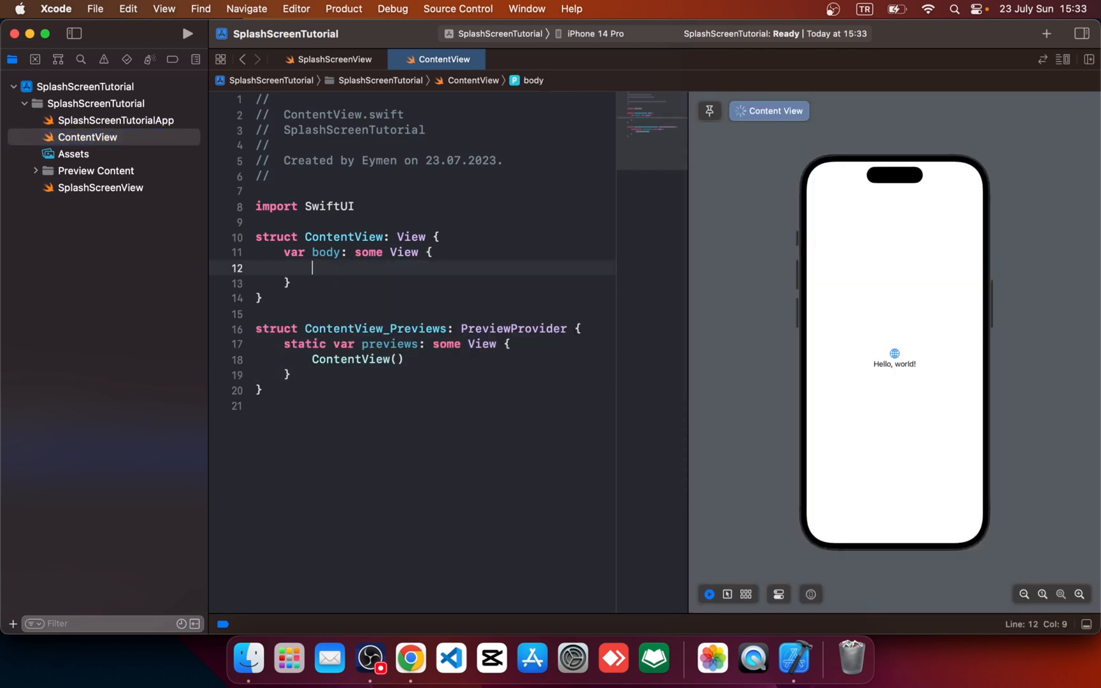
text(ZStack {)
text(@State private var showSplash = trueß)
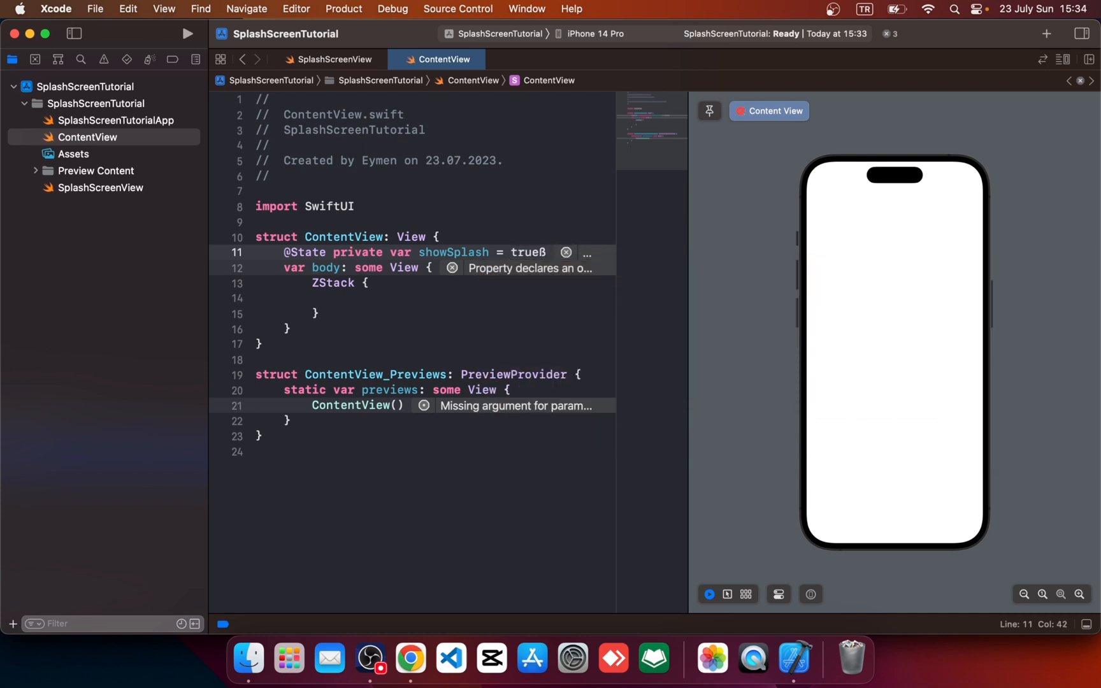
text(if)
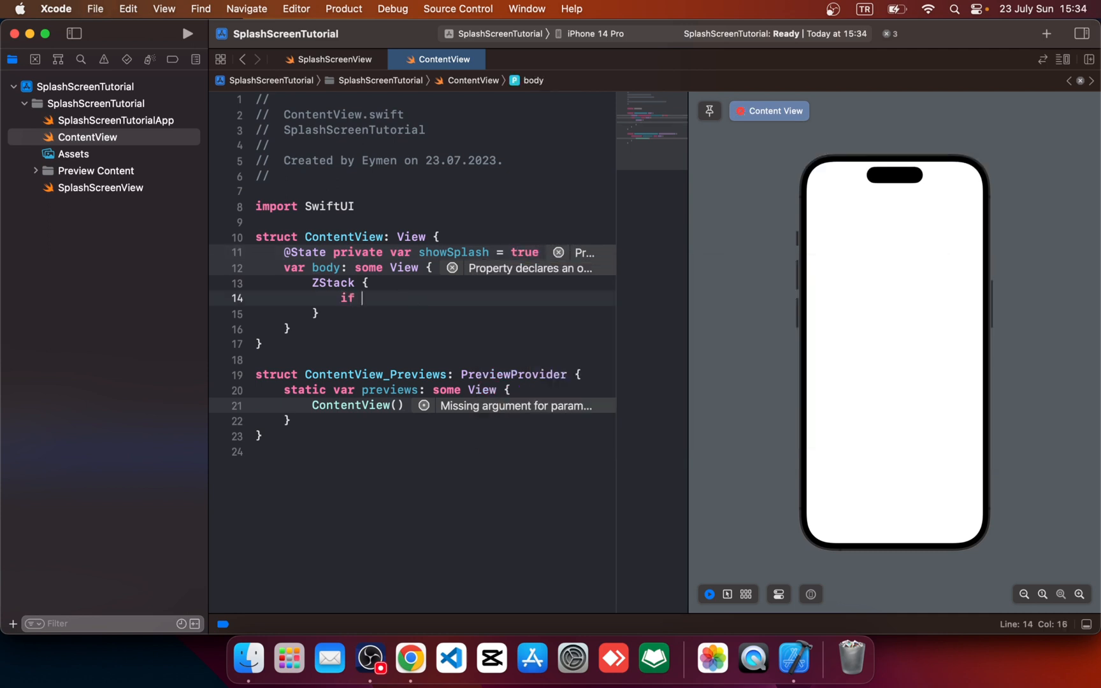
text(sh)
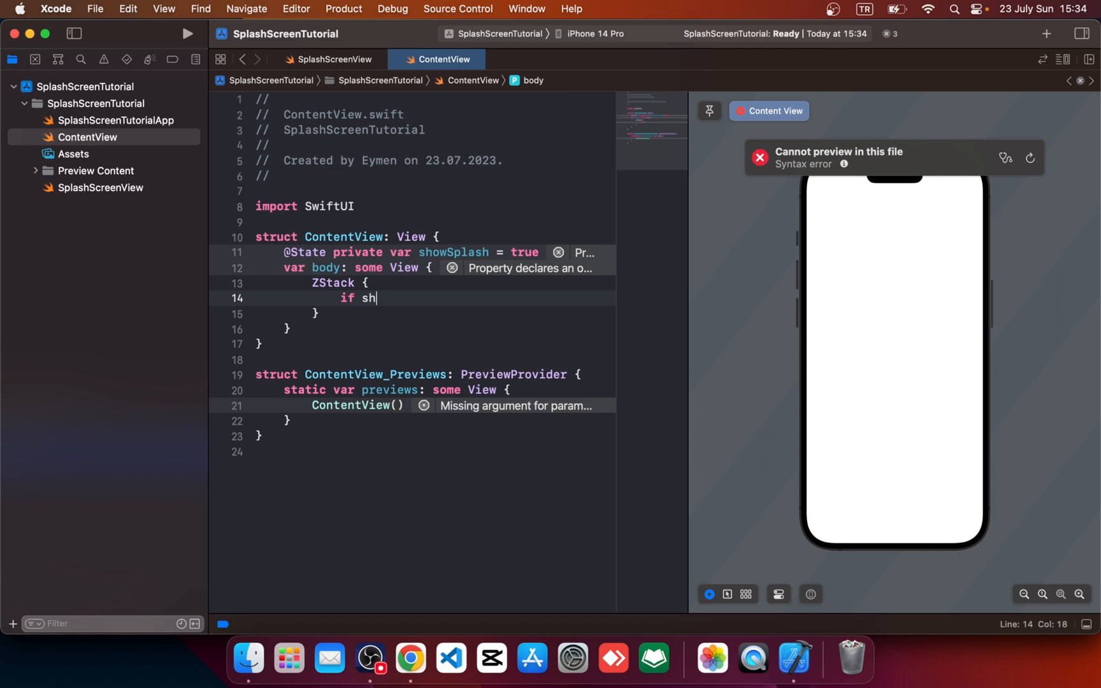
text(owSplash {)
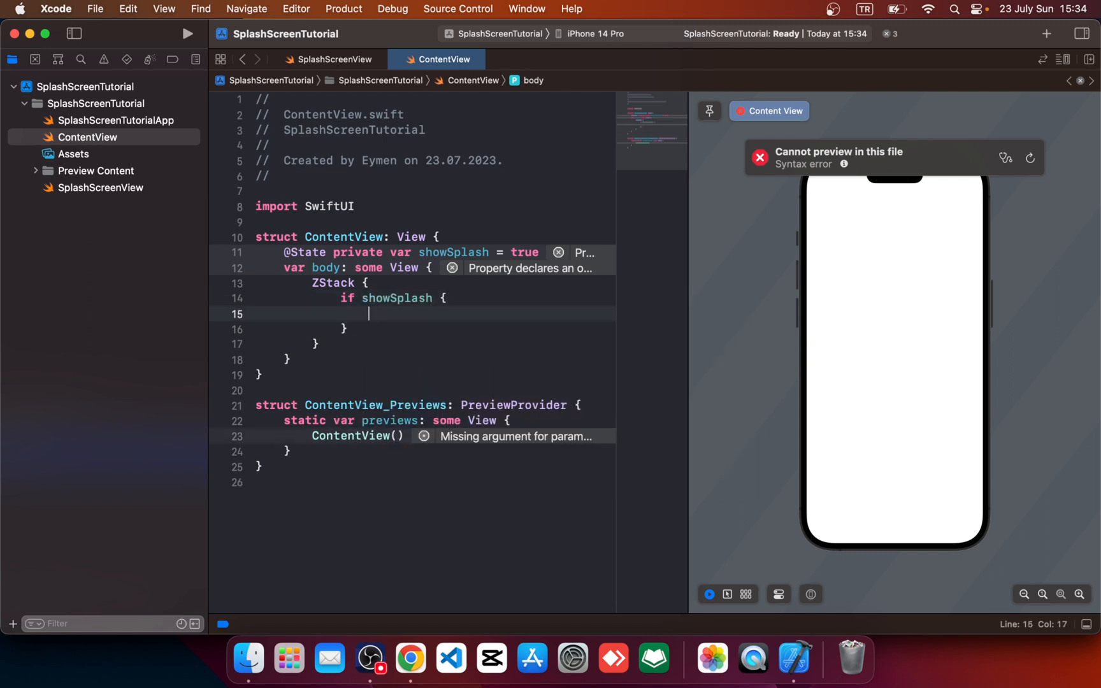
text(} else {)
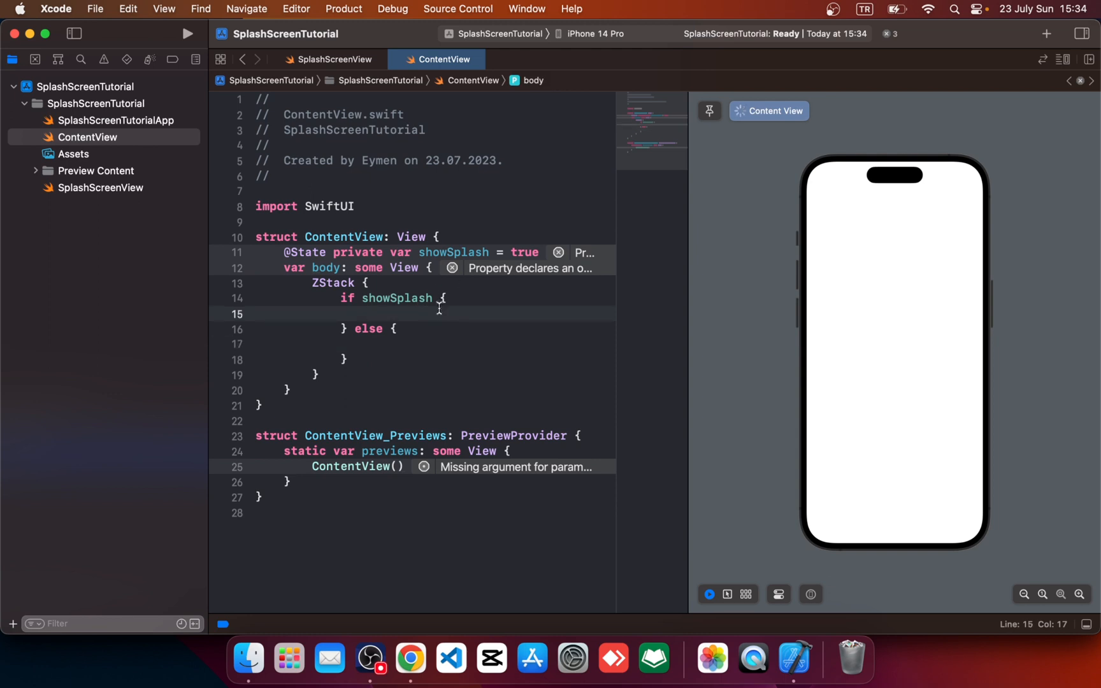
- Show SplashScreenView() with .transition(.opacity) and .animation(.easeOut(duration: 1.5))
text(spa)
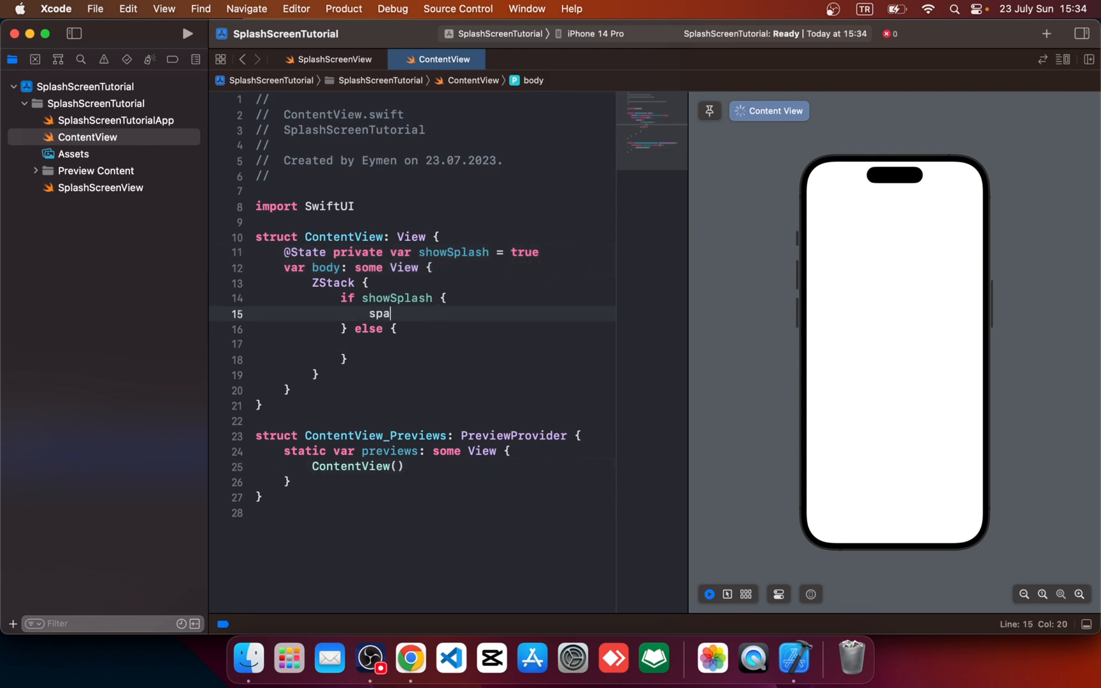
text(SplashScreenView()
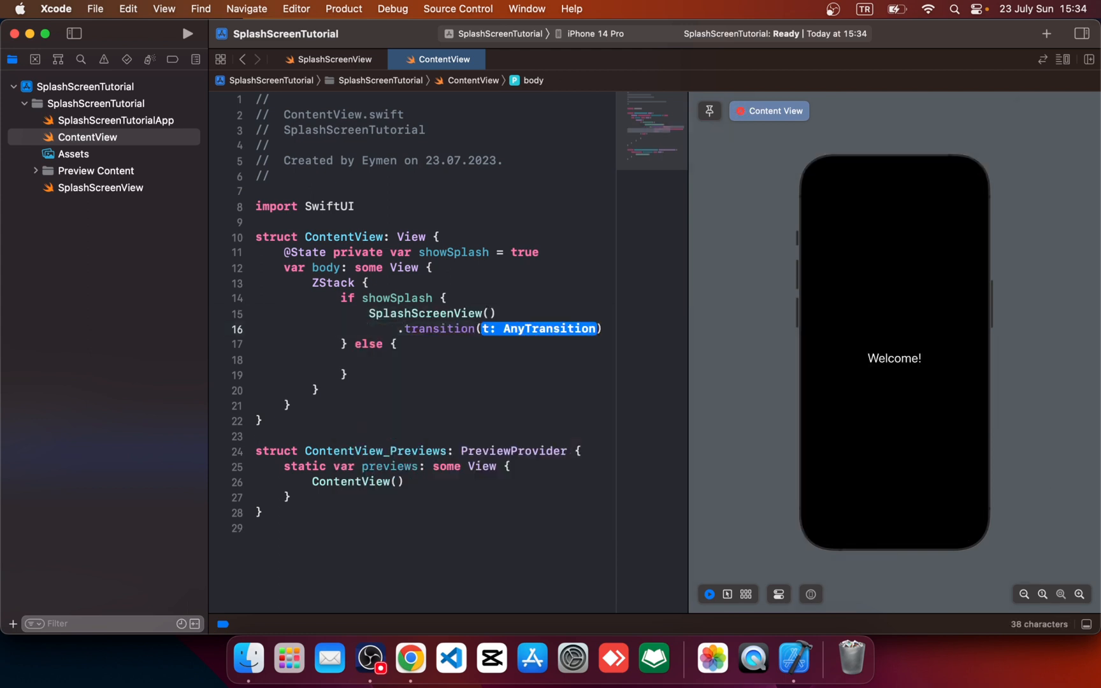
text(.opacity)
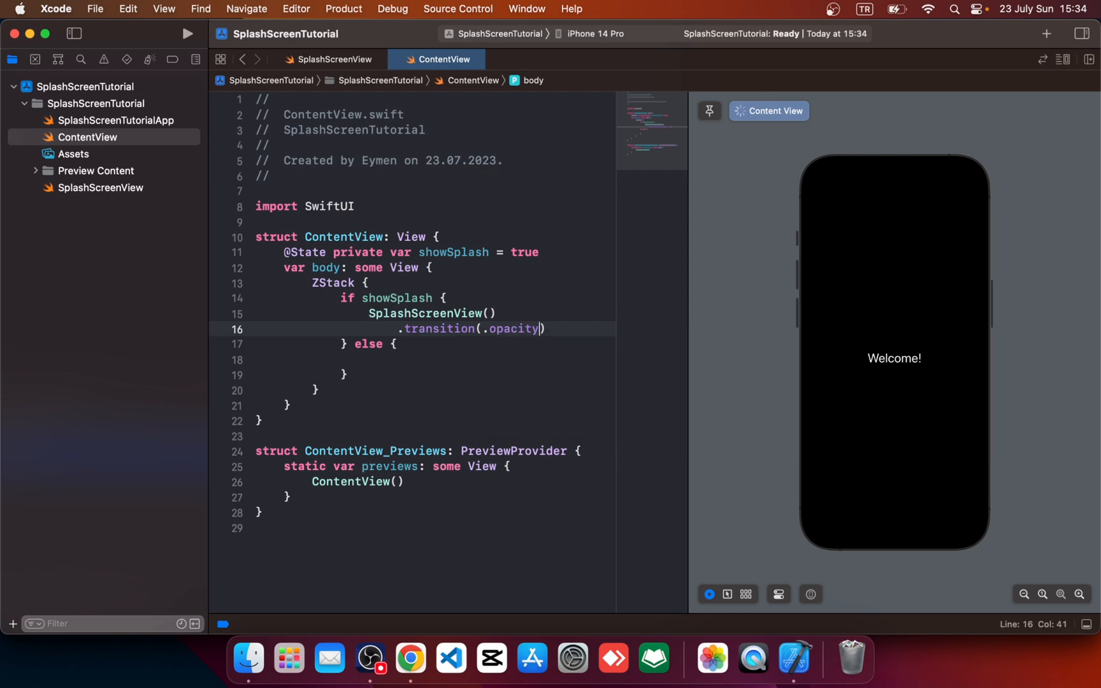
text(.am)
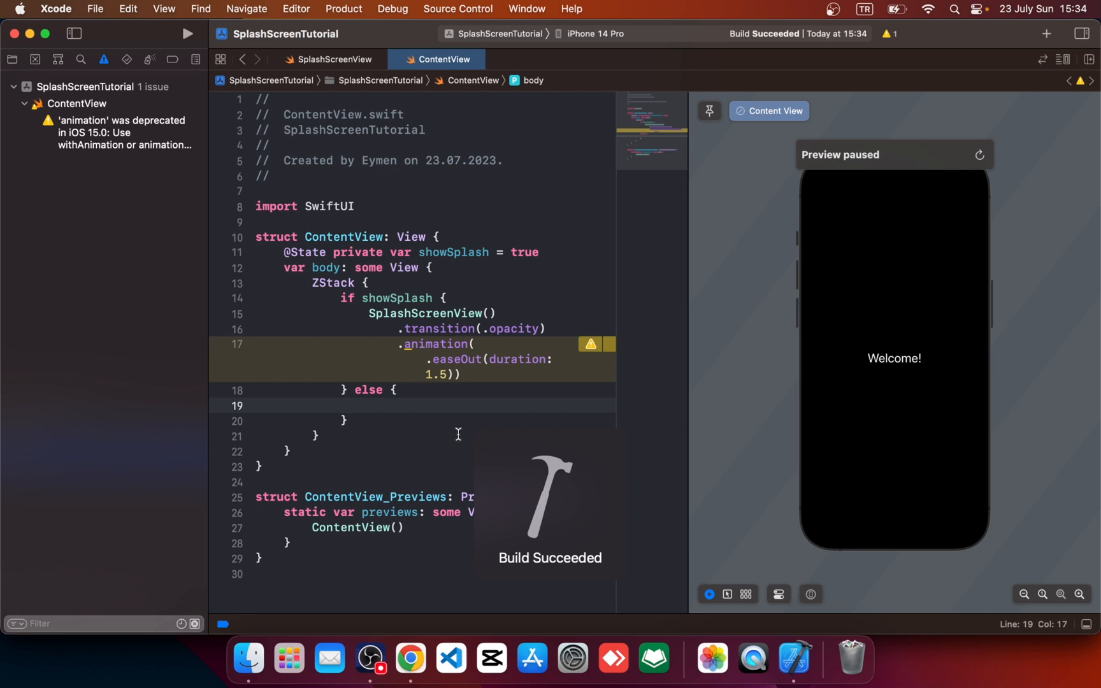
- Add Text("Hi There!") with .font(.largeTitle) in the else branch
text(Text("Hi)
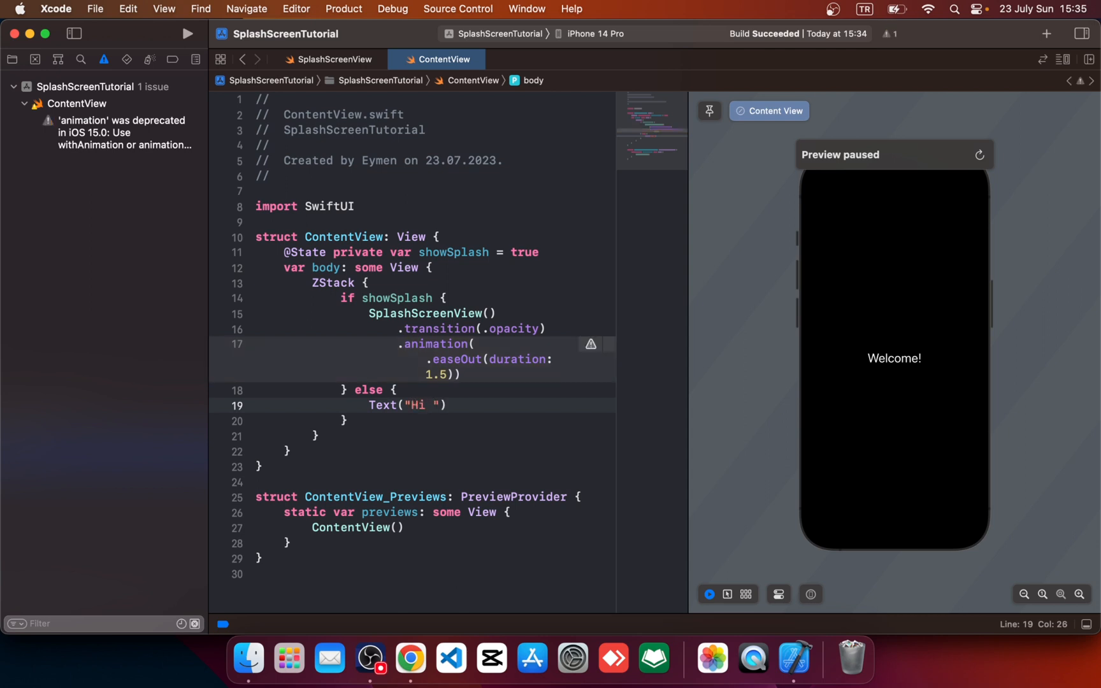
text(There!)
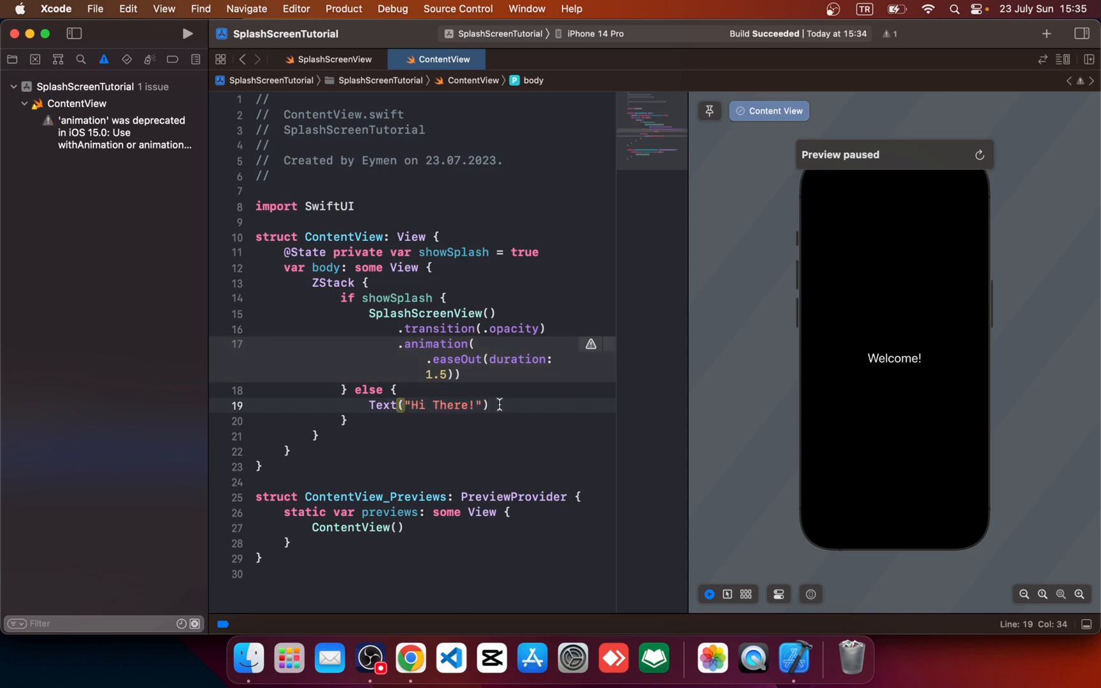
text(.font(font: Font?)
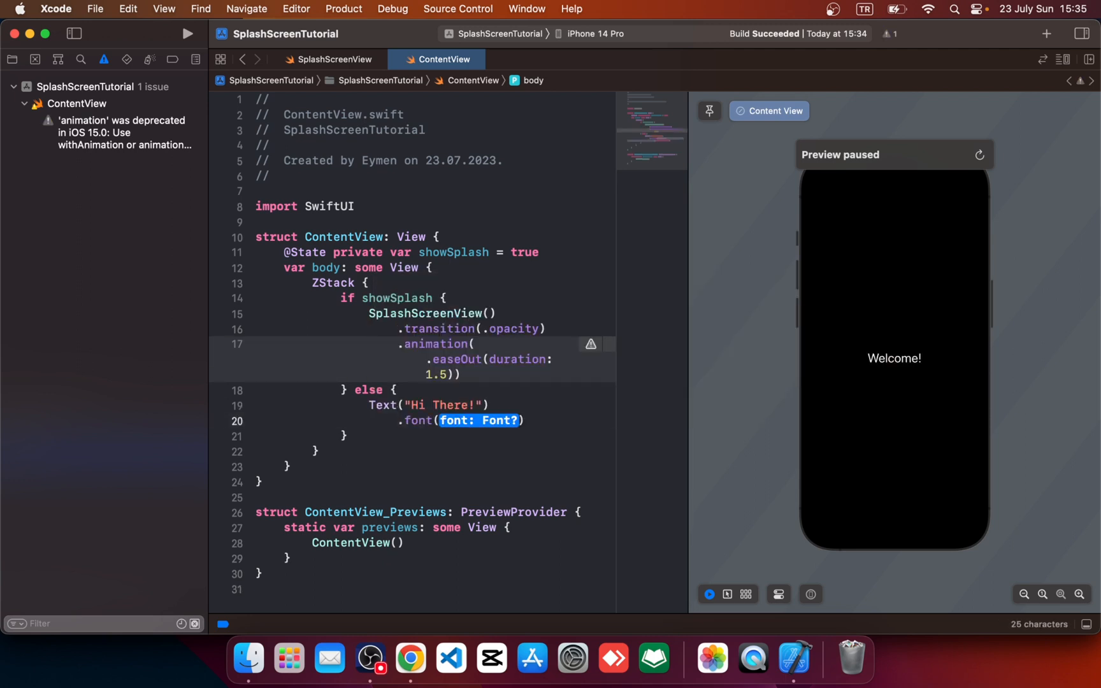
text(.largeTitle)
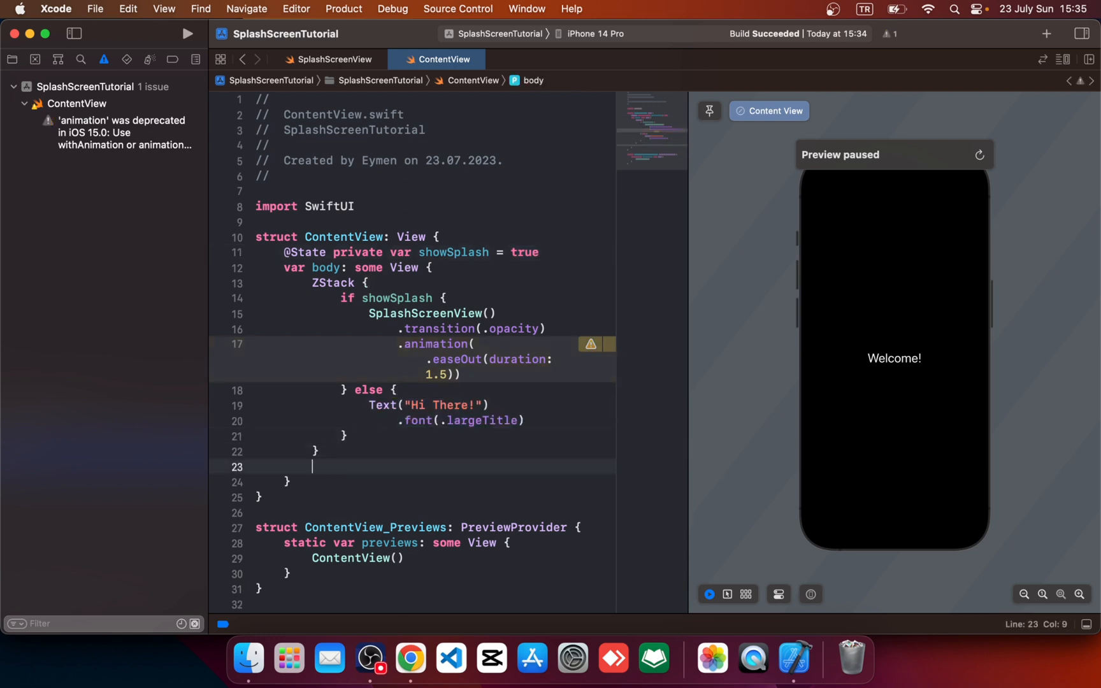
- Add .onAppear setting self.showSplash = false with animation after 3 seconds, then run
text(.onAppear {)
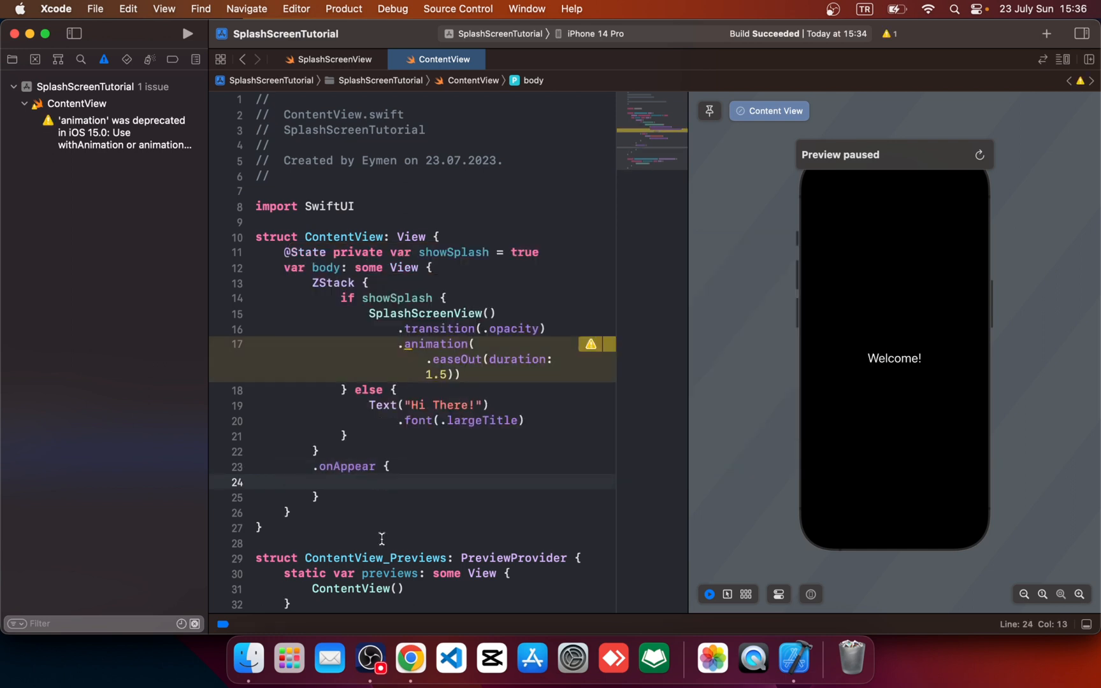
text(dis)
text(withAnimation {)
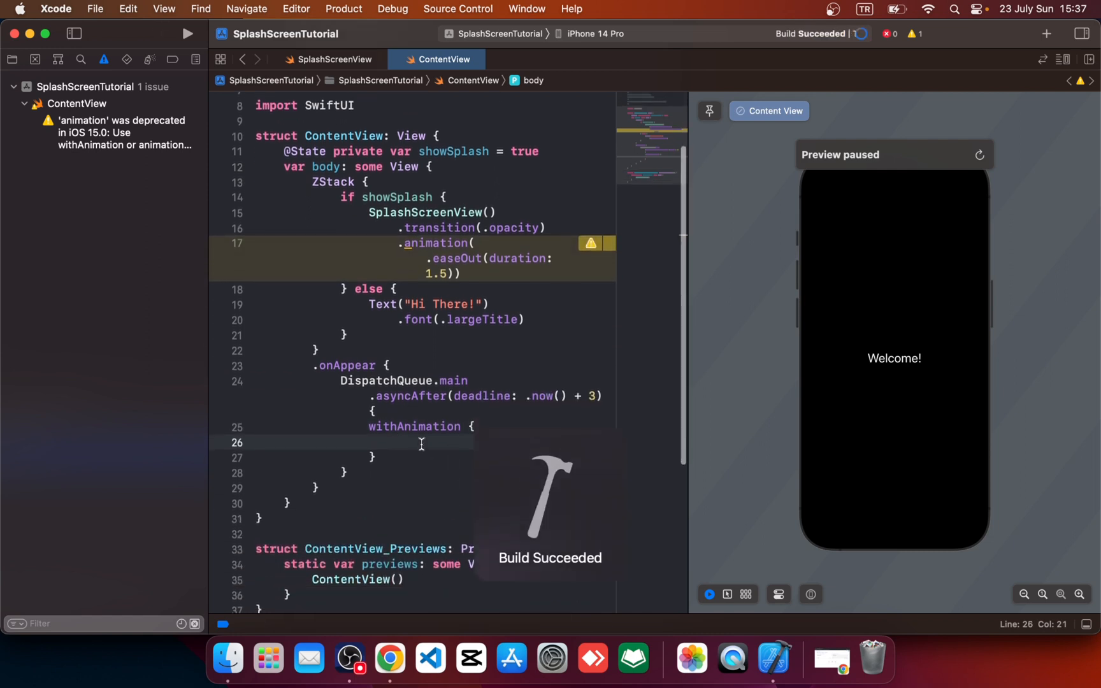
text(self.)
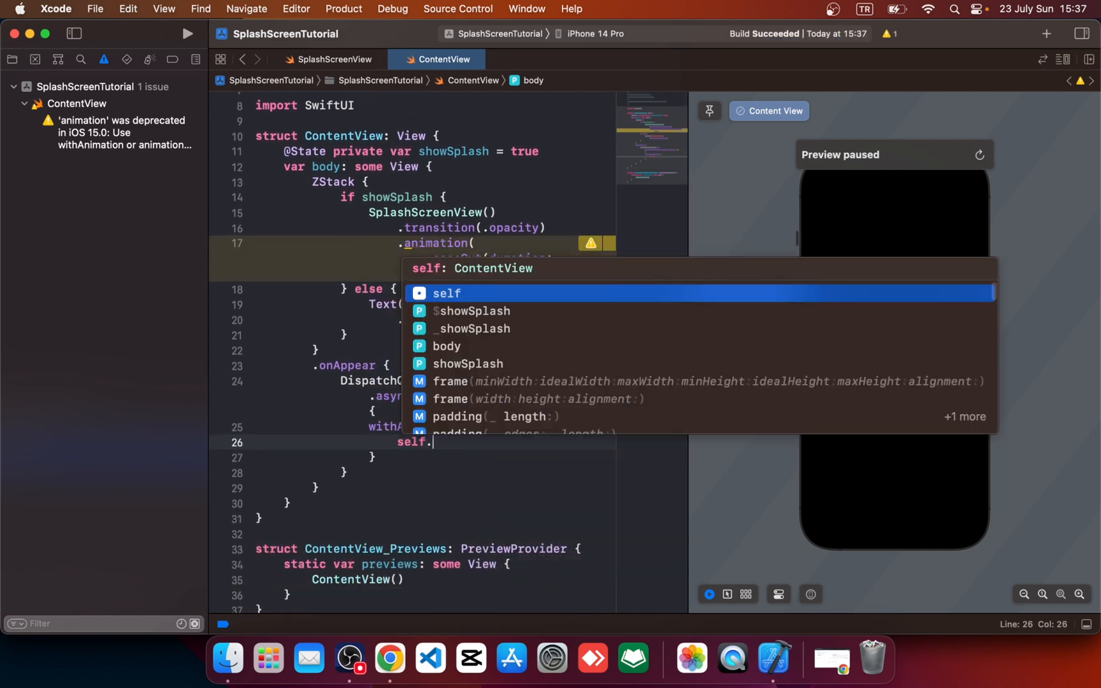
text(showSplash)
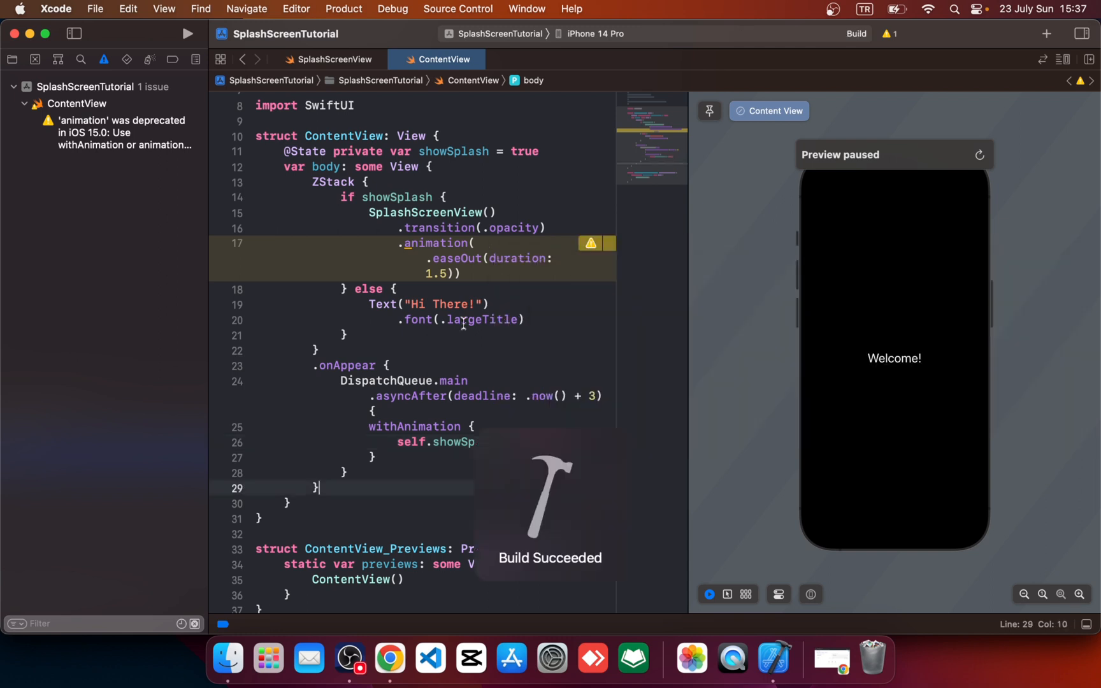
click(186, 34)
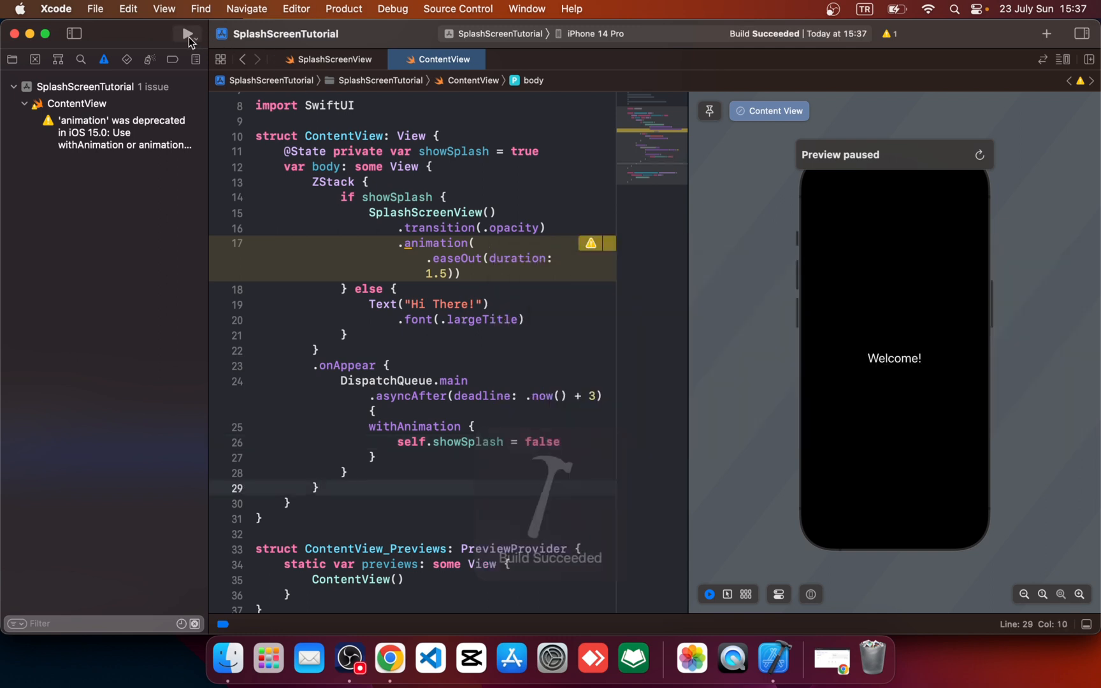
- Run the app on the iPhone 14 Pro simulator and watch it reach 'Hi There!'
click(187, 33)
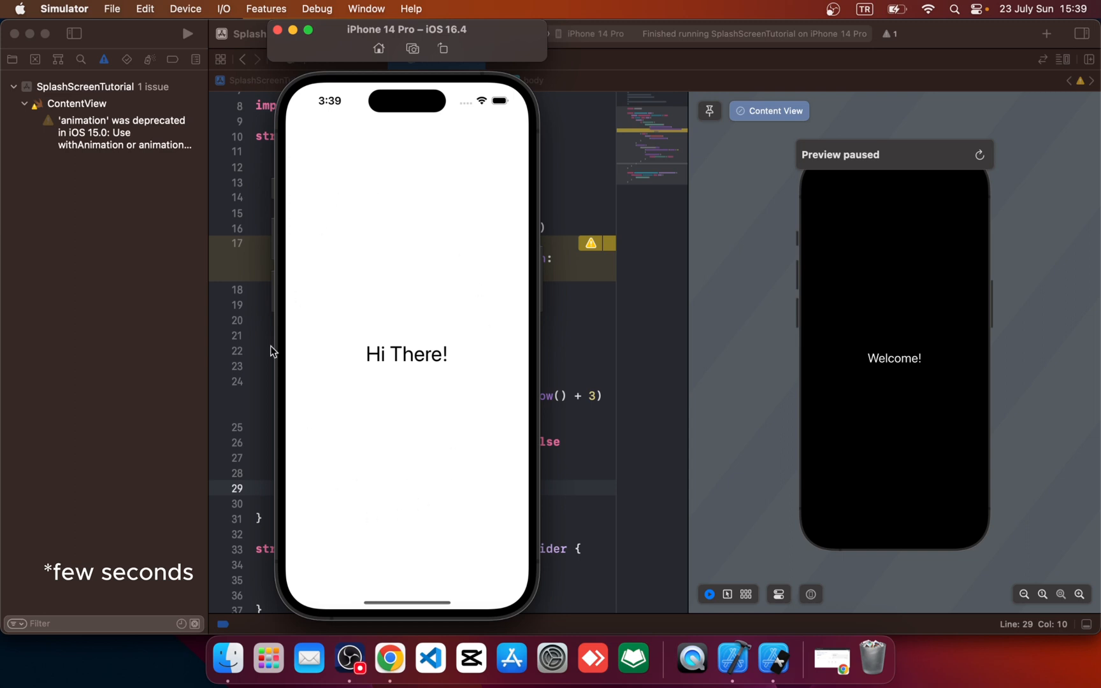
mouse_move(469, 388)
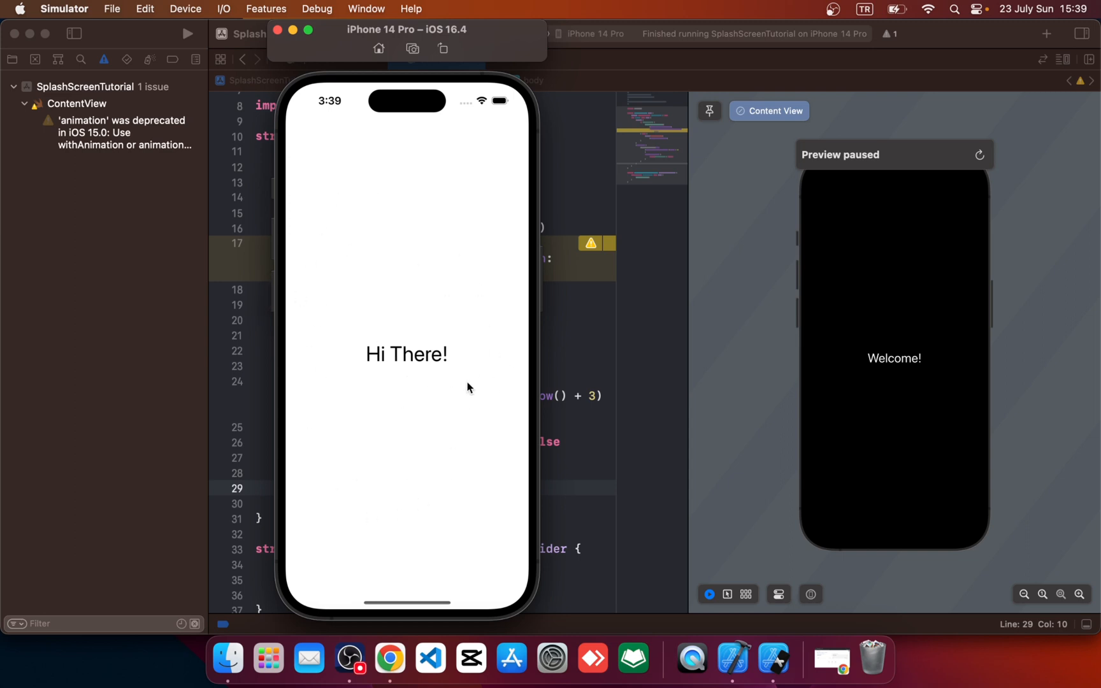